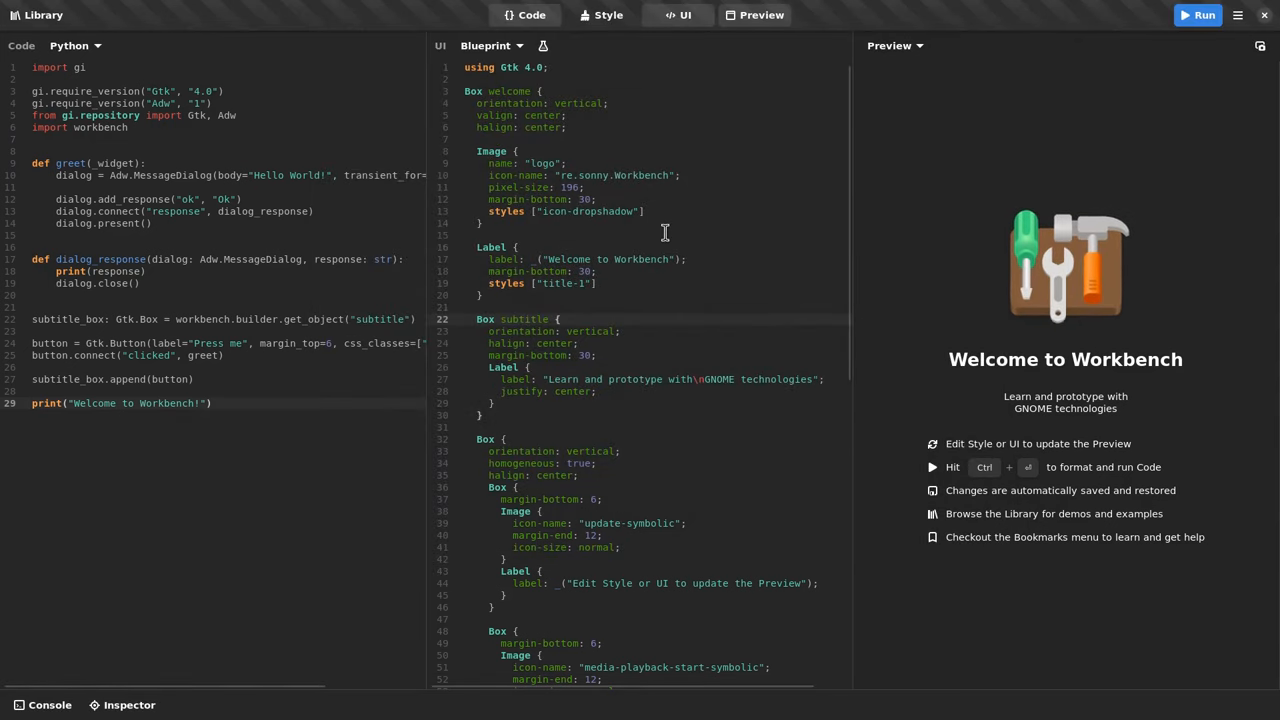
# Step: Show the demo library overlay listing Welcome, Platform Tools, HTTP Image and Web View
pyautogui.click(40, 16)
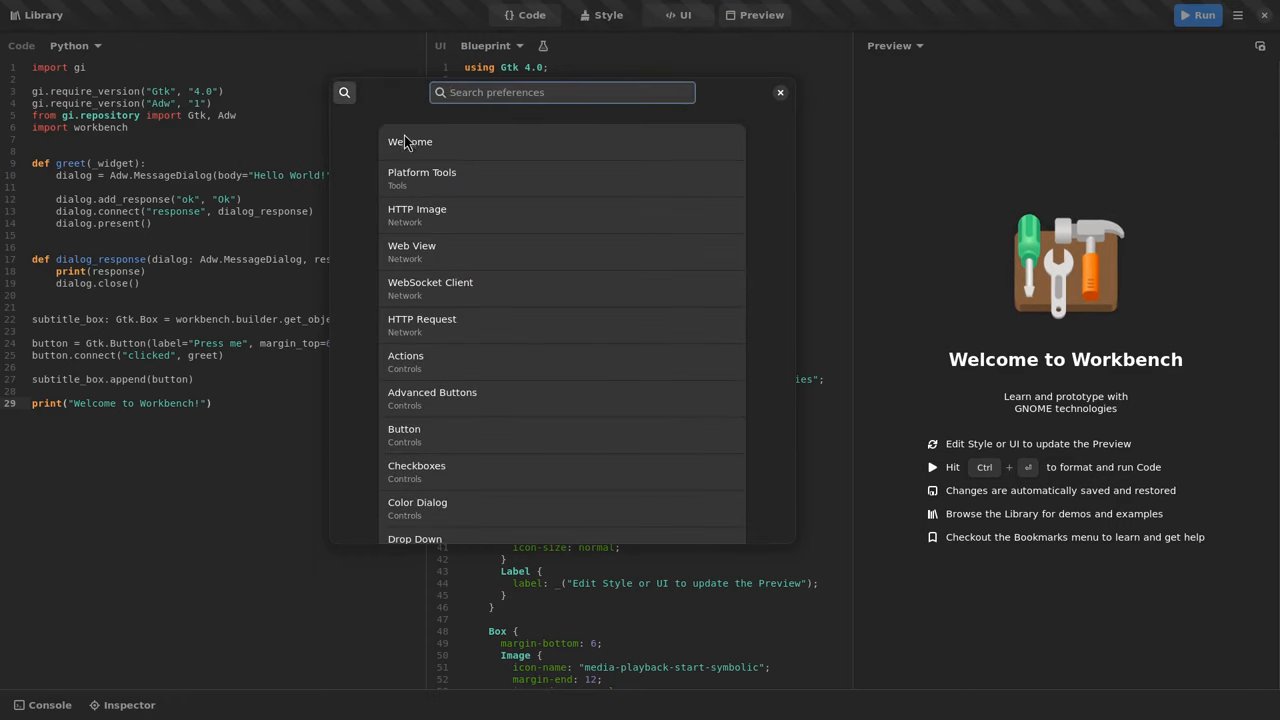
pyautogui.click(780, 92)
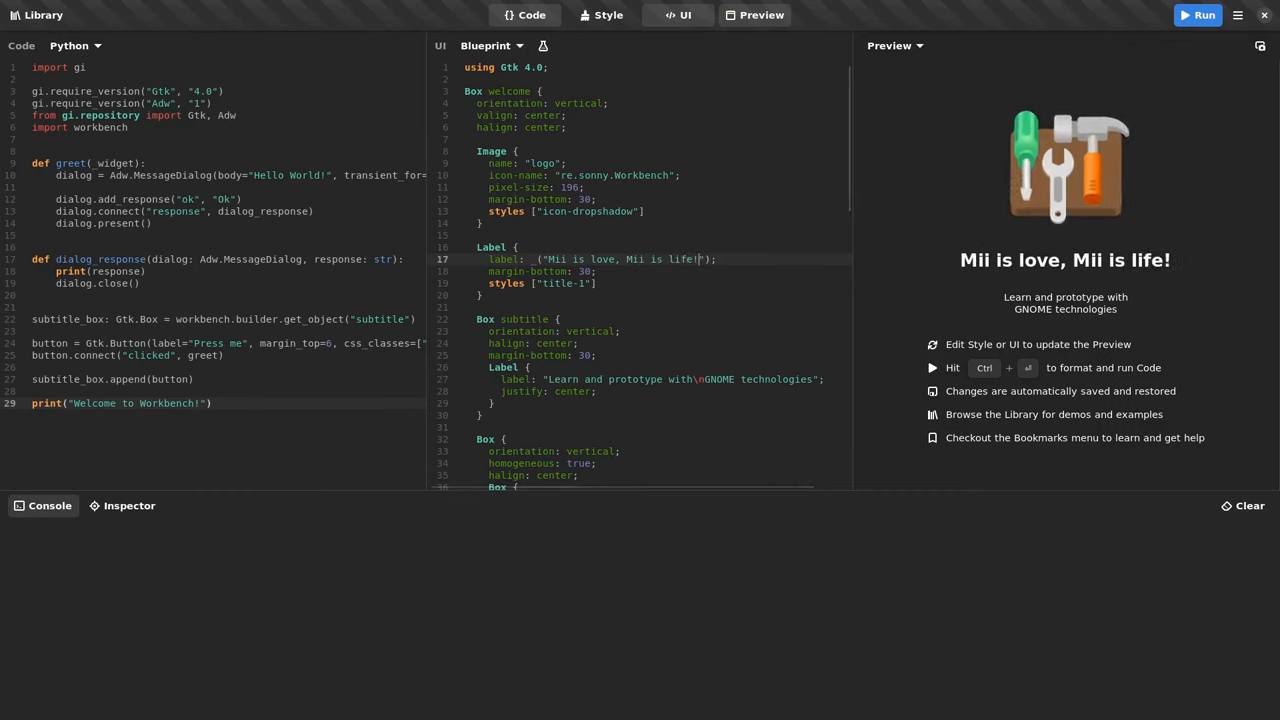